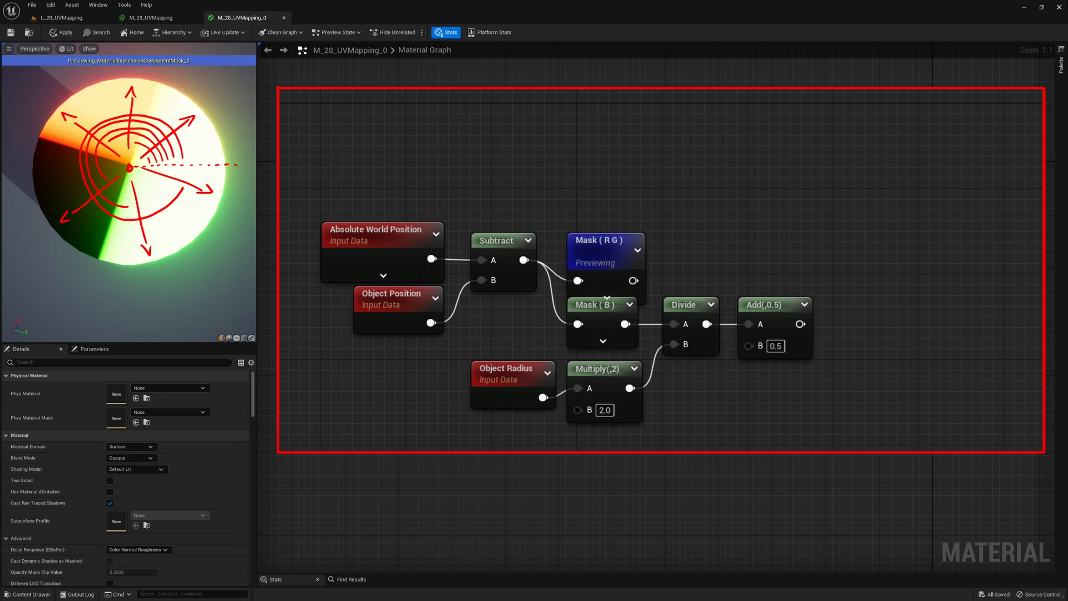
Step: Stop previewing the component mask node on the cylinder
{"action": "right_click", "coordinate": [605, 246]}
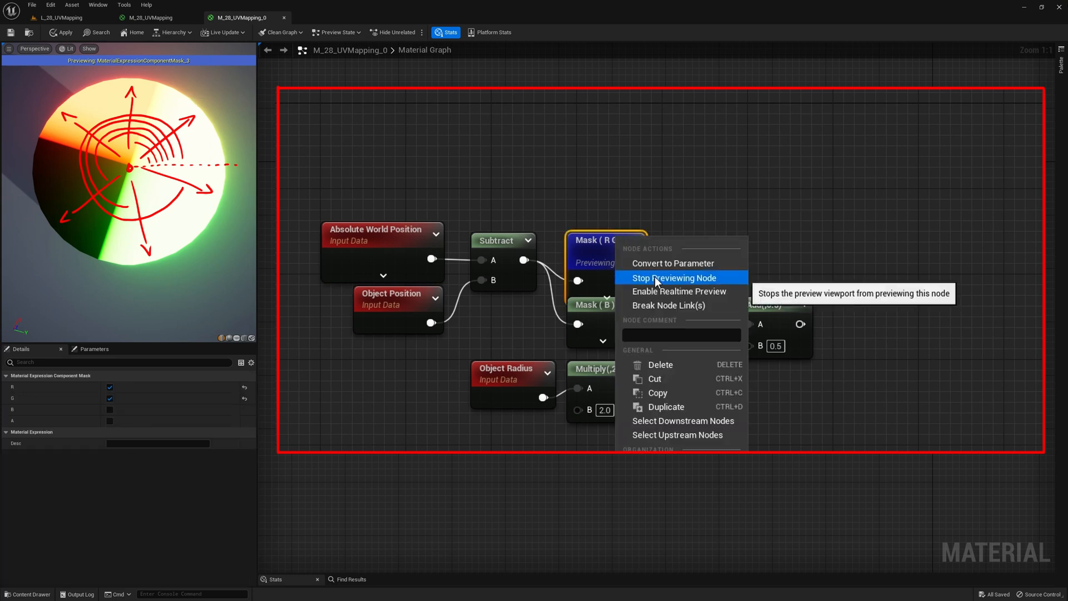
{"action": "left_click", "coordinate": [674, 278]}
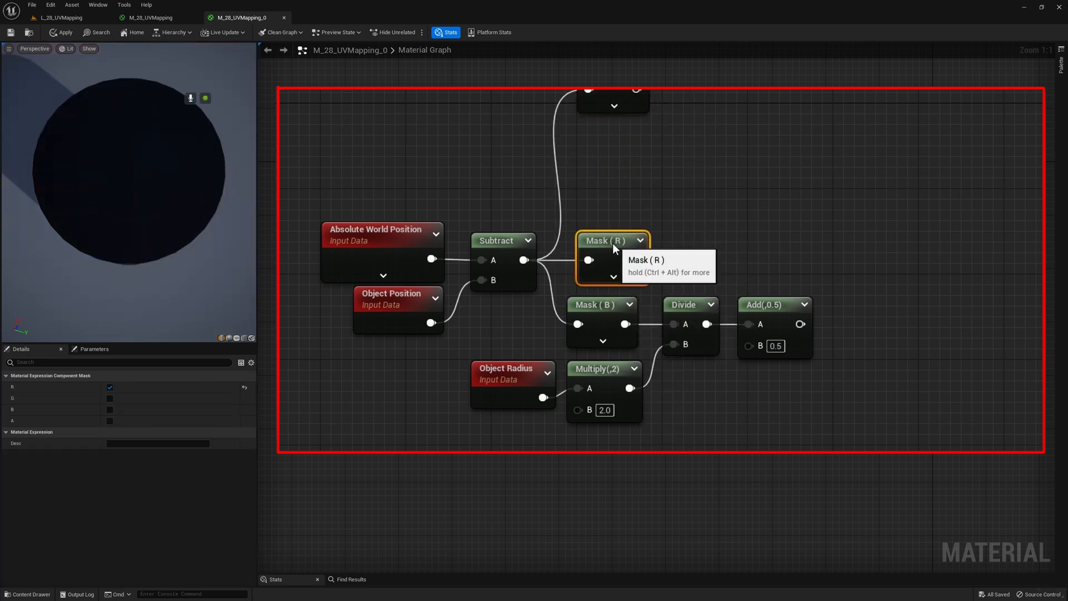
Step: Divide the Arctangent2Fast angle by 3.141592, append height as UVs and preview the tile Texture Sample
{"action": "right_click", "coordinate": [711, 187]}
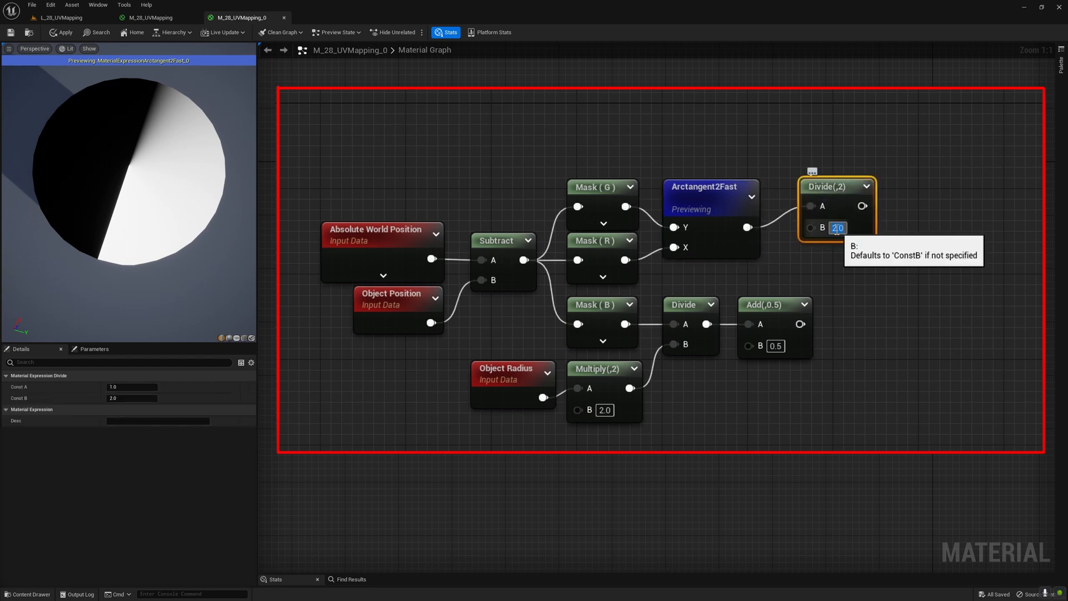
{"action": "type", "text": "3.141592"}
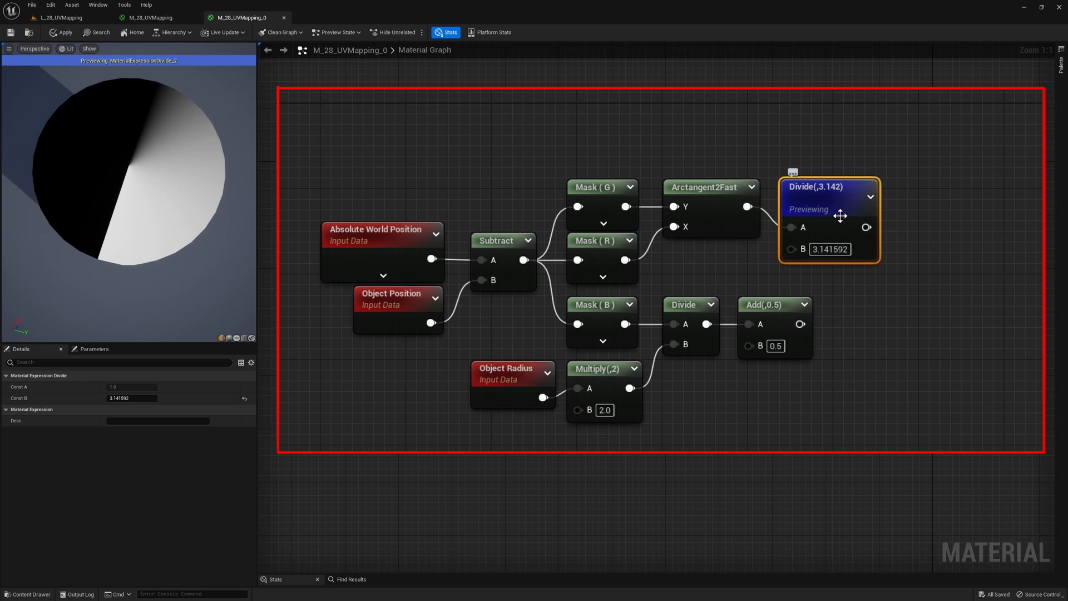
{"action": "mouse_move", "coordinate": [939, 191]}
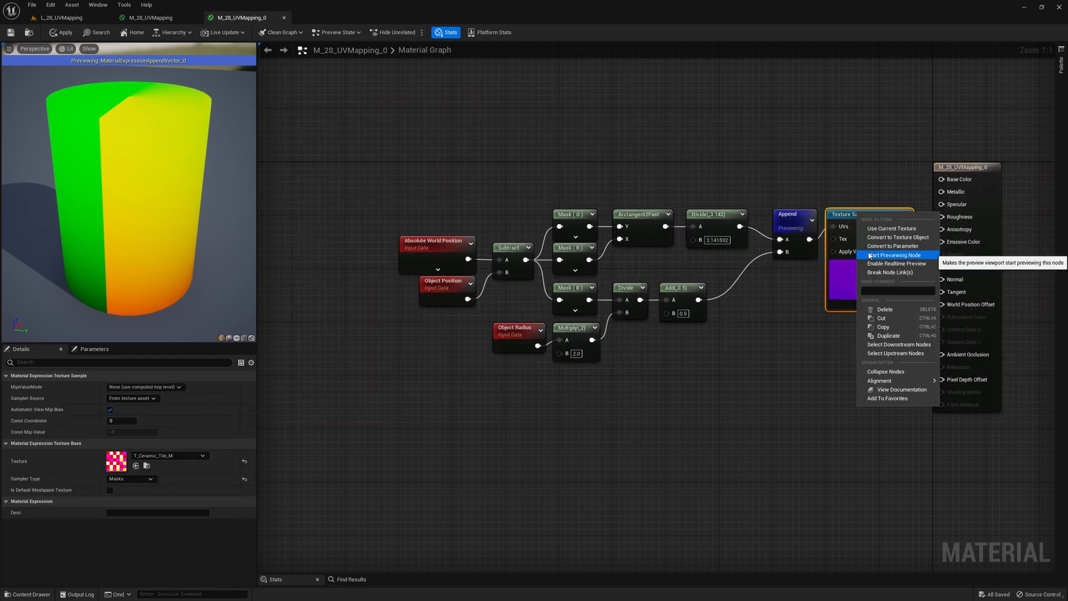
{"action": "left_click", "coordinate": [893, 254]}
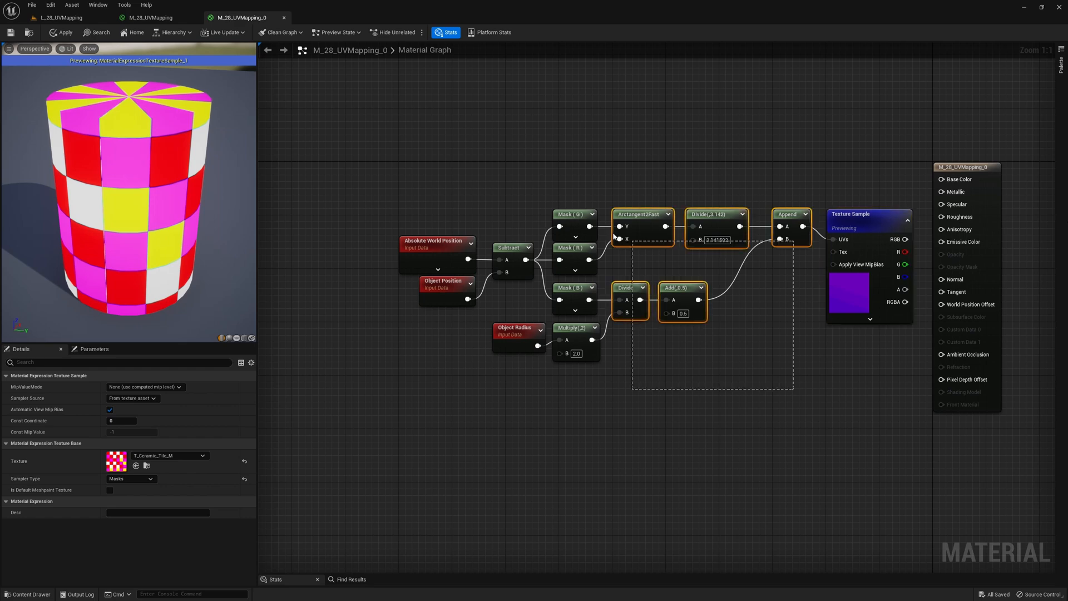
Step: Add a Cylindrical UV Scale scalar parameter, floored and appended, multiplying the cylindrical UVs
{"action": "type", "text": "Cylindrical UV Scale"}
{"action": "type", "text": "1.4"}
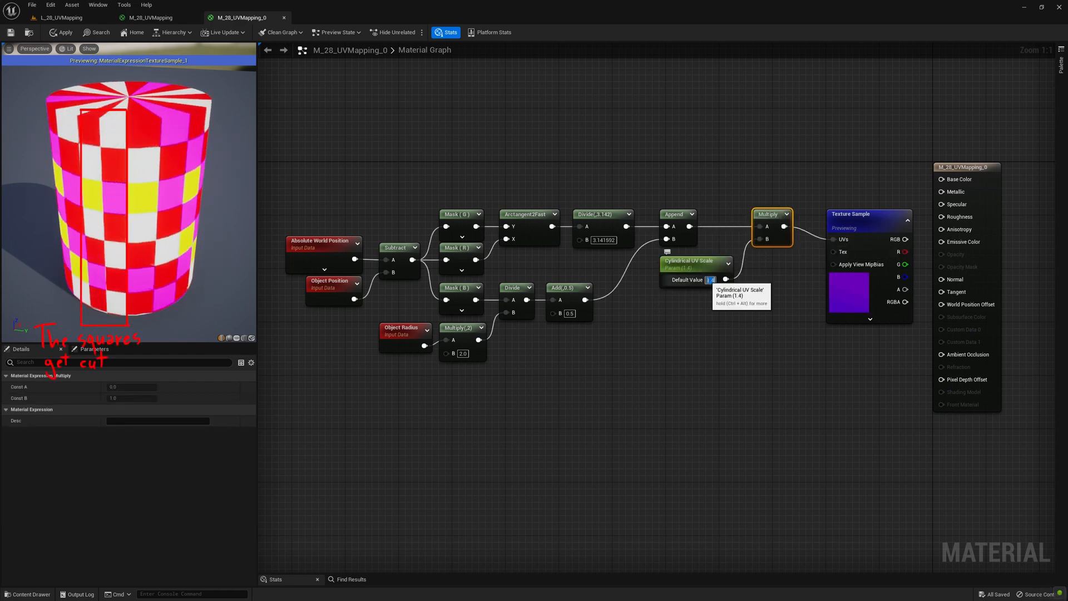
{"action": "type", "text": "6"}
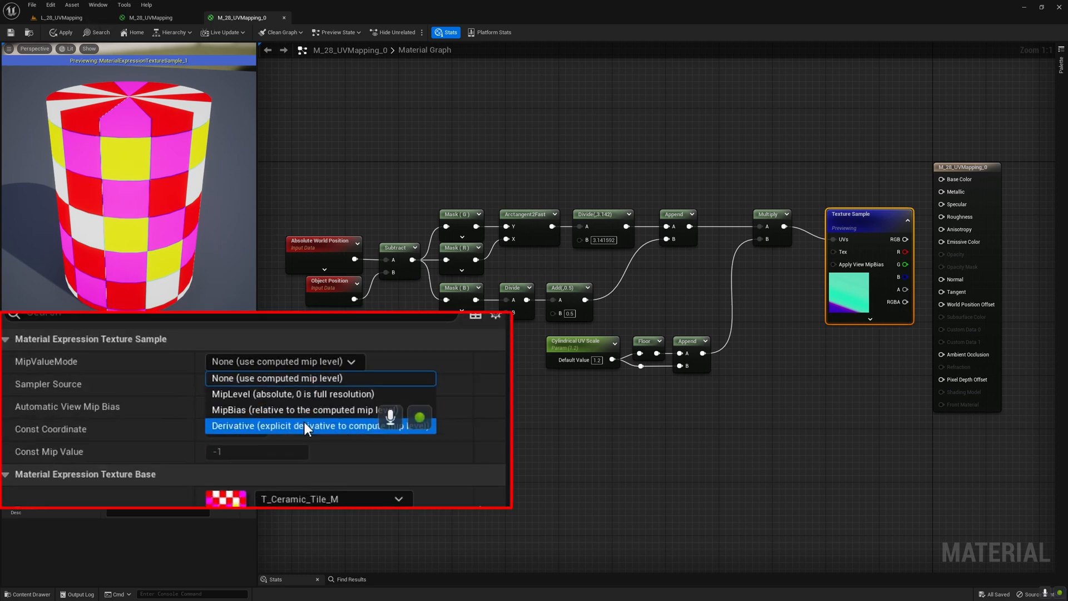
Step: Set MipValueMode to Derivative with DDX/DDY inputs and preview the duplicated spherical texture sample
{"action": "left_click", "coordinate": [307, 425]}
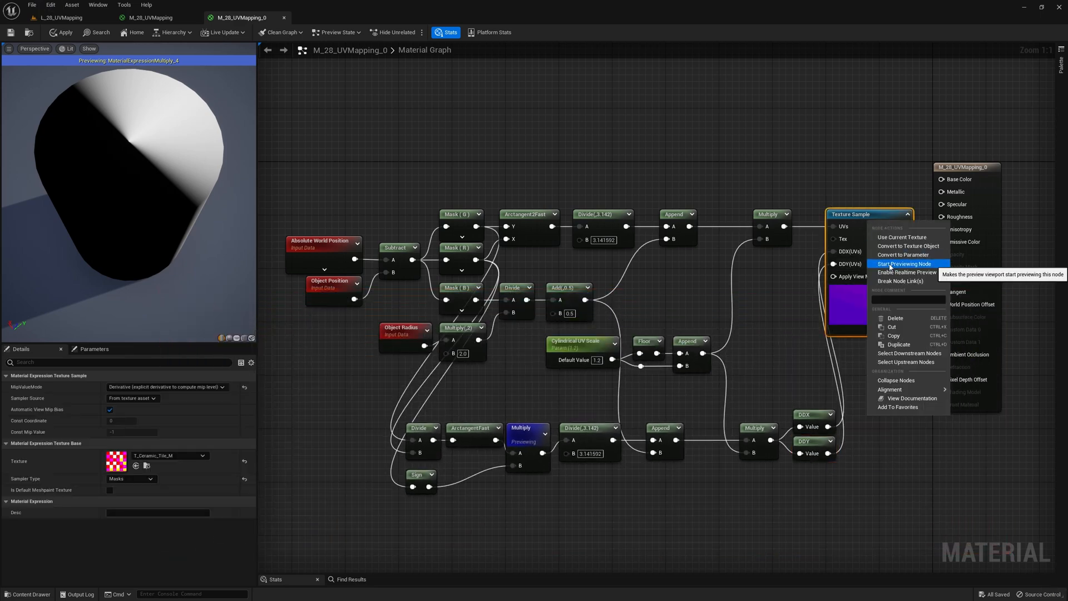
{"action": "left_click", "coordinate": [905, 264]}
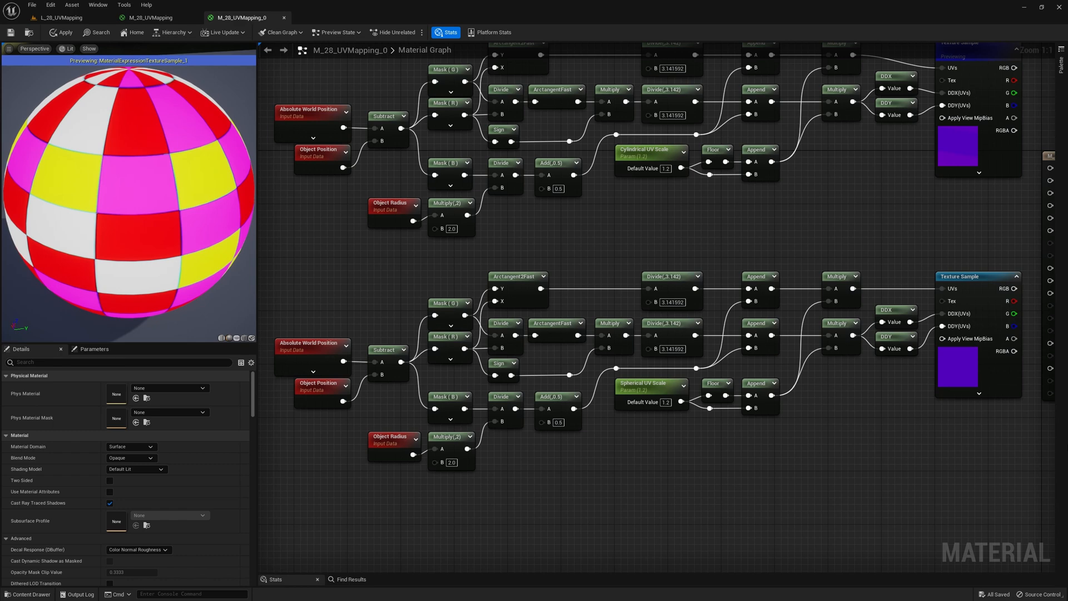
Step: Insert a Normalize after Subtract and place ArccosineFast on Mask B in the spherical branch
{"action": "type", "text": "normali"}
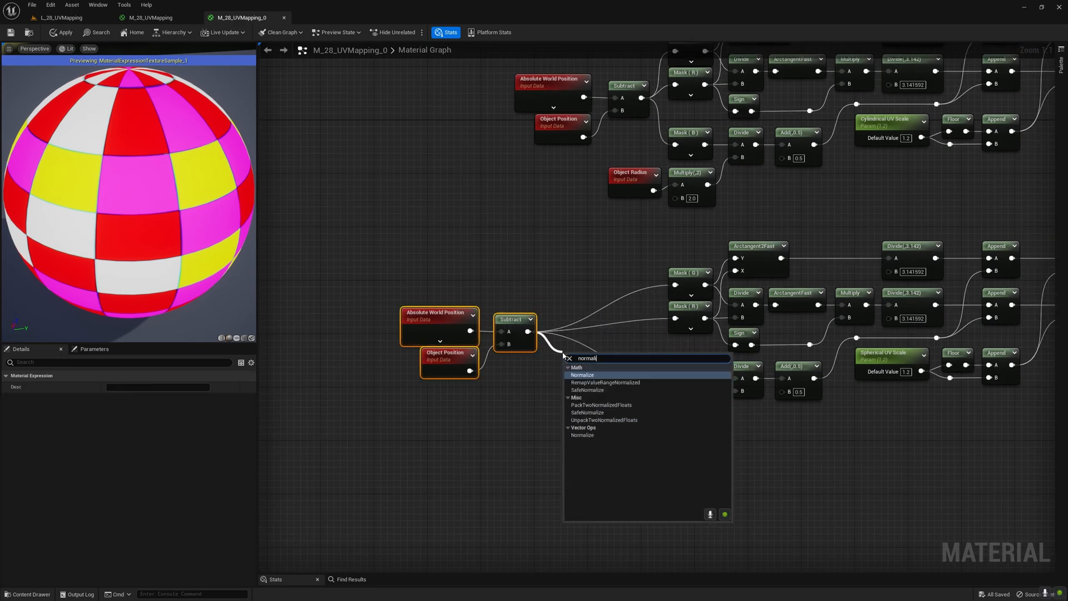
{"action": "left_click", "coordinate": [583, 375]}
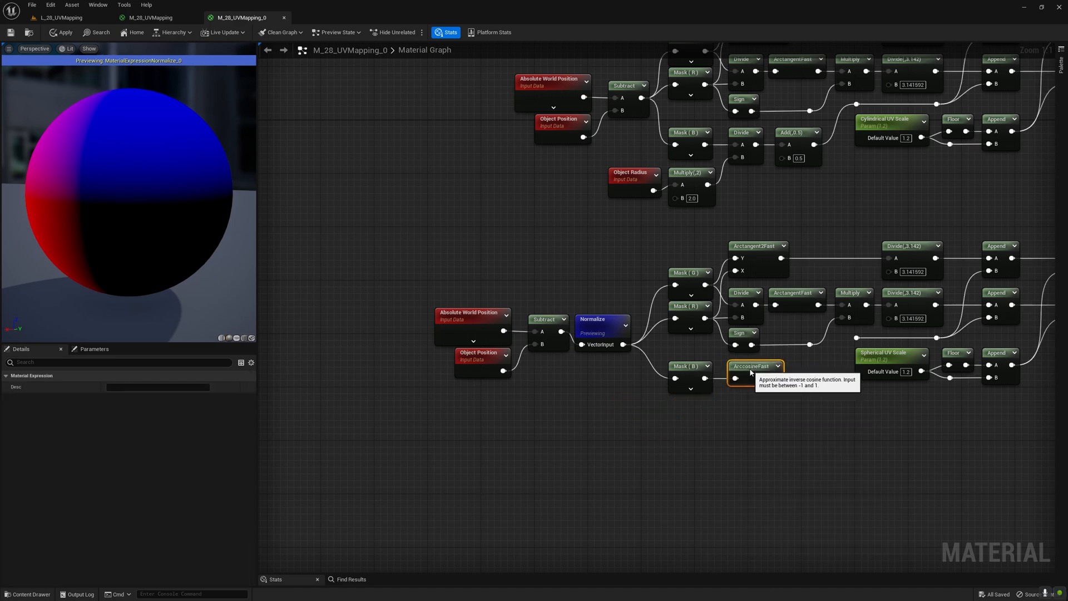
{"action": "left_click", "coordinate": [752, 366]}
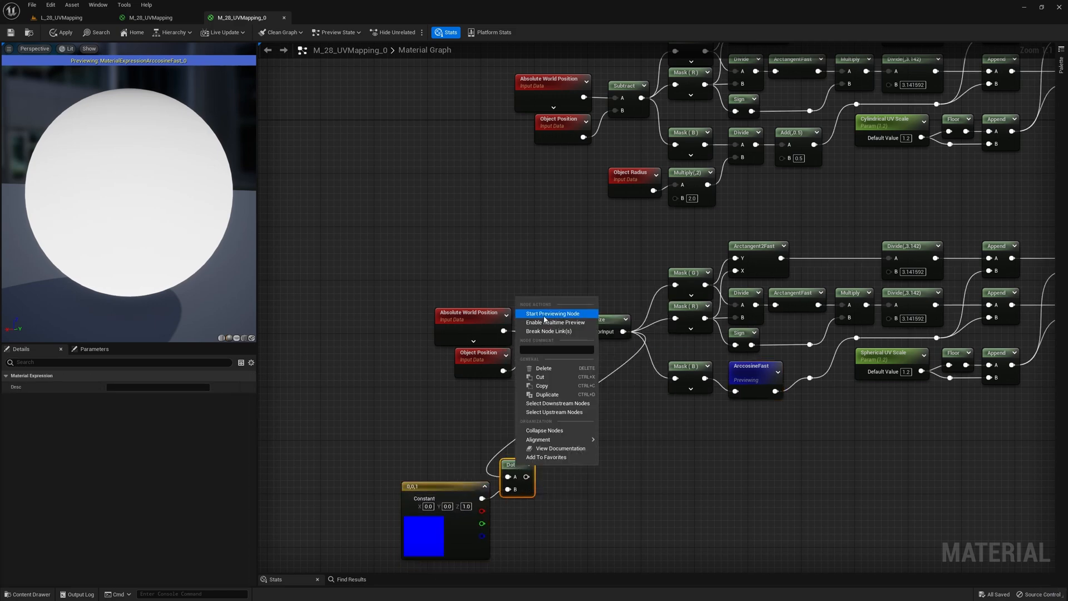
Step: Preview the up-vector dot product and test dividing the ArccosineFast result by pi
{"action": "left_click", "coordinate": [553, 313]}
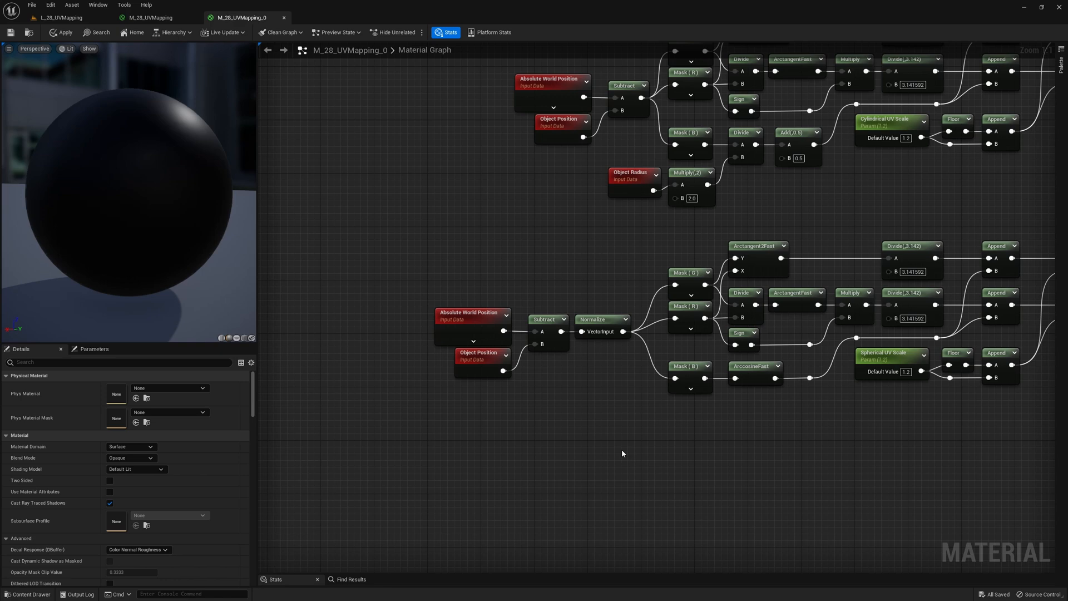
{"action": "left_click", "coordinate": [755, 366]}
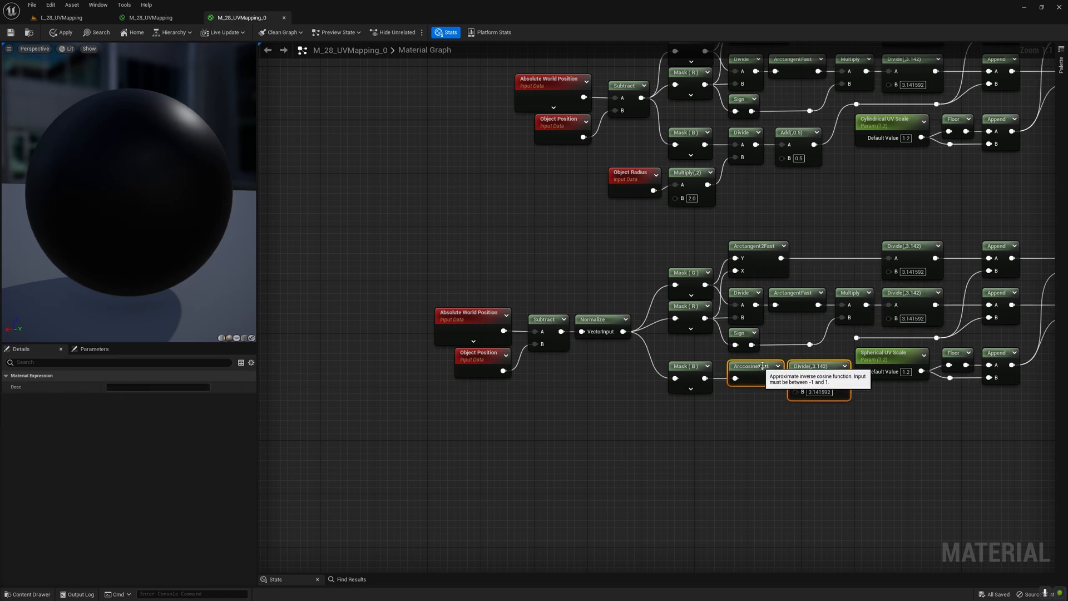
{"action": "left_click", "coordinate": [805, 366]}
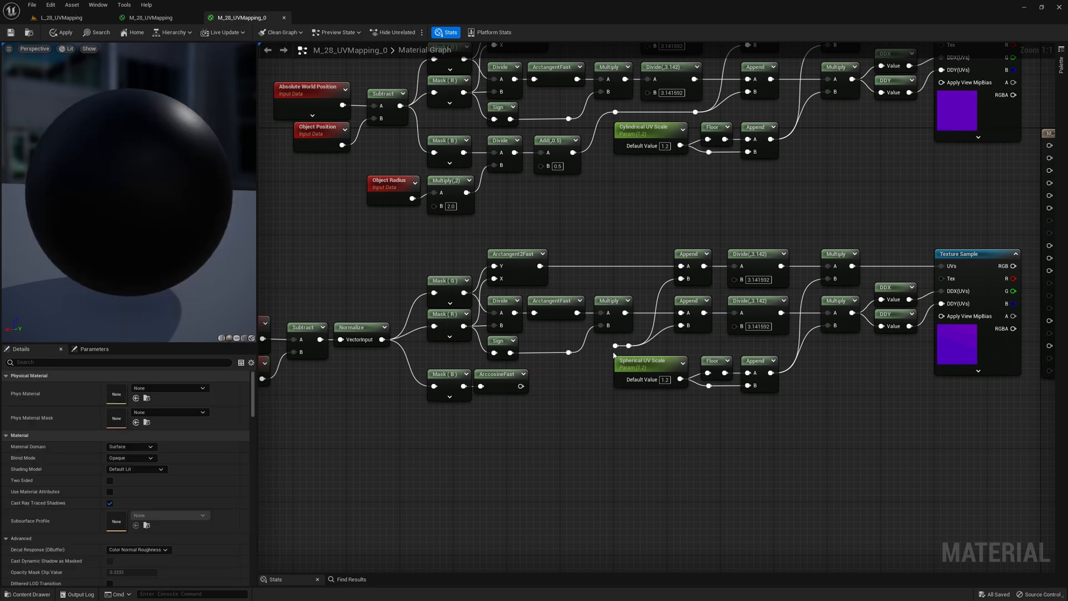
Step: Build the blanket Subtract–Normalize–Mask–ArccosineFast–Divide network and preview it on the statue mesh
{"action": "left_click", "coordinate": [842, 254]}
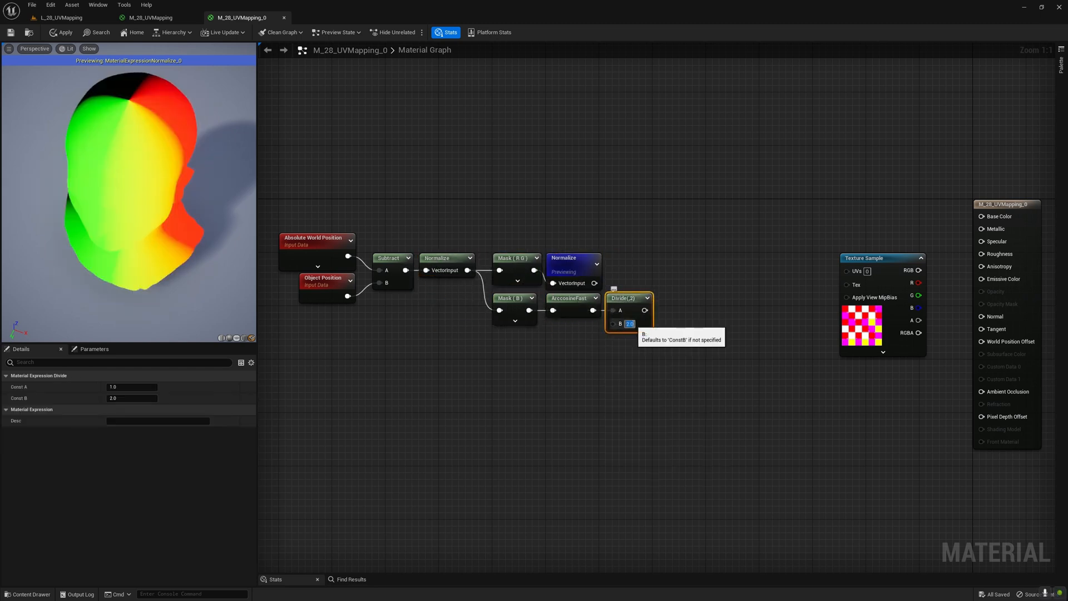
Step: Divide by 3.141592, scale by Blanket UV Scale 60 and sample T_Tech_Dot_N into the Normal input
{"action": "type", "text": "3.141592"}
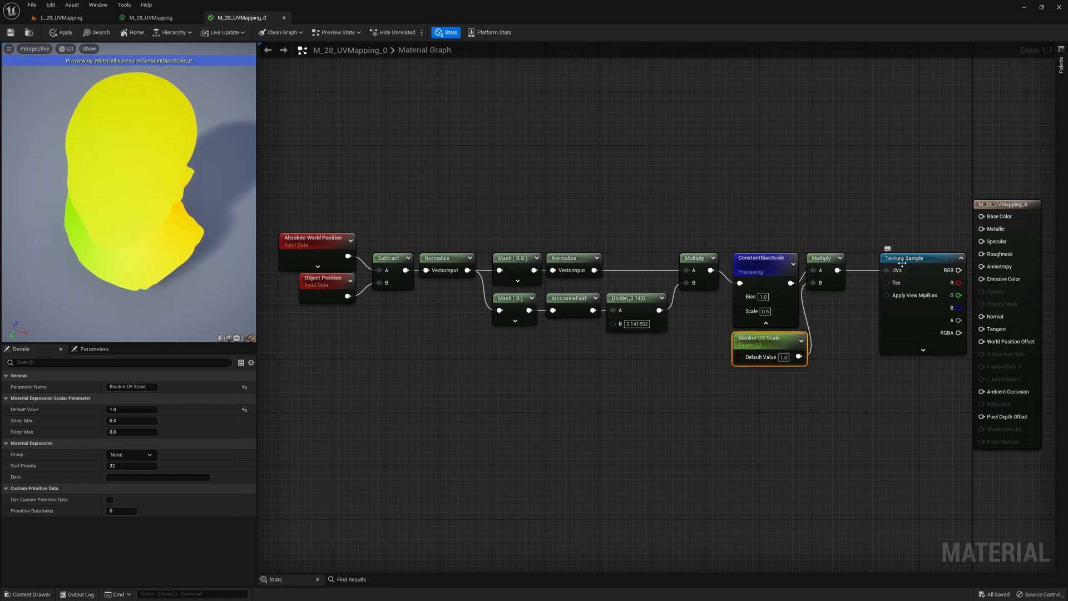
{"action": "left_click", "coordinate": [904, 257]}
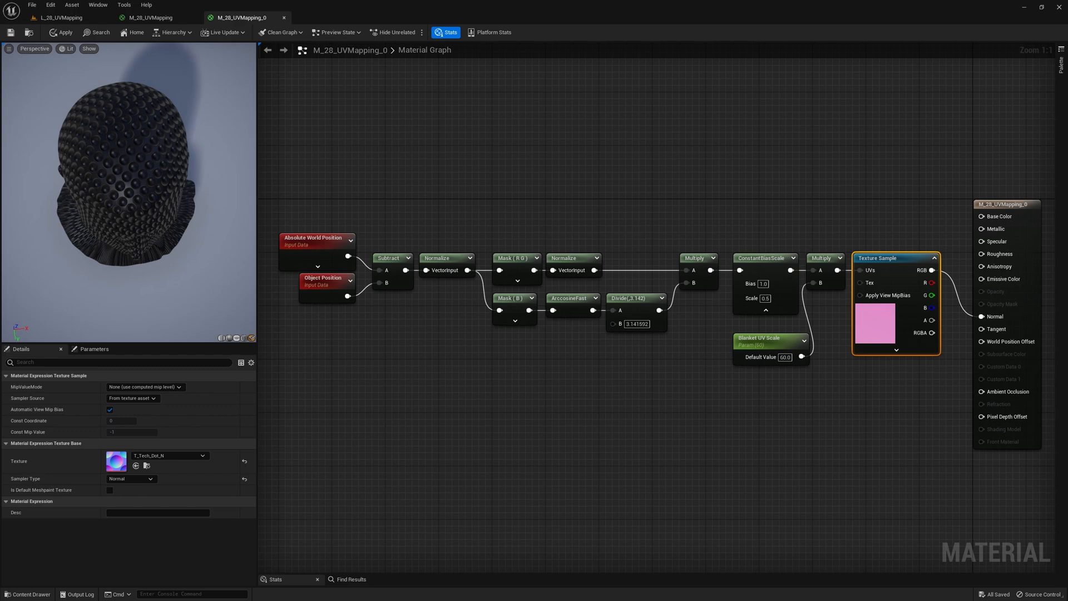
Step: Open SM_Statue_01 in the Static Mesh Editor with the UV overlay shown
{"action": "left_click", "coordinate": [334, 17]}
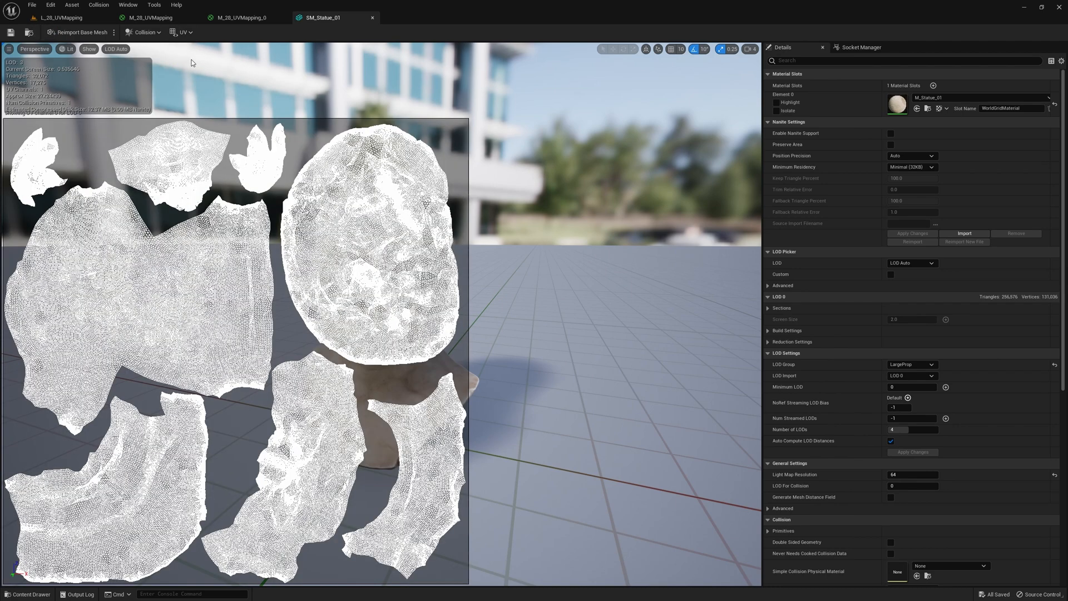
Step: Return to the M_28_UVMapping_0 material tab and add a DeriveTangentBasis node near the output
{"action": "left_click", "coordinate": [238, 17]}
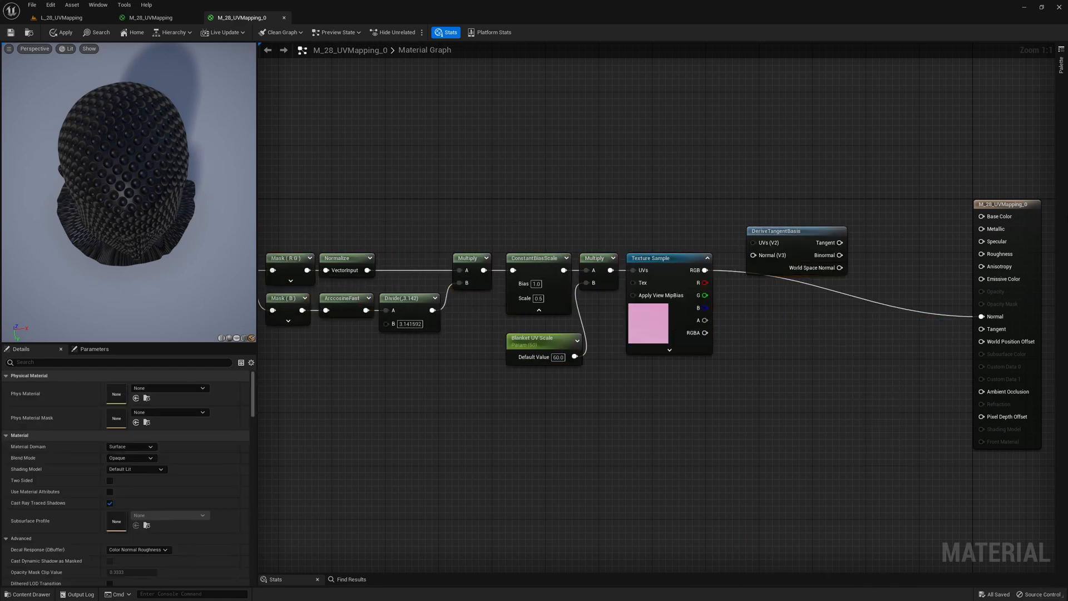
Step: Switch to the finished M_28_UVMapping material showing its commented Cylindrical, Spherical and Blanket groups
{"action": "left_click", "coordinate": [650, 258]}
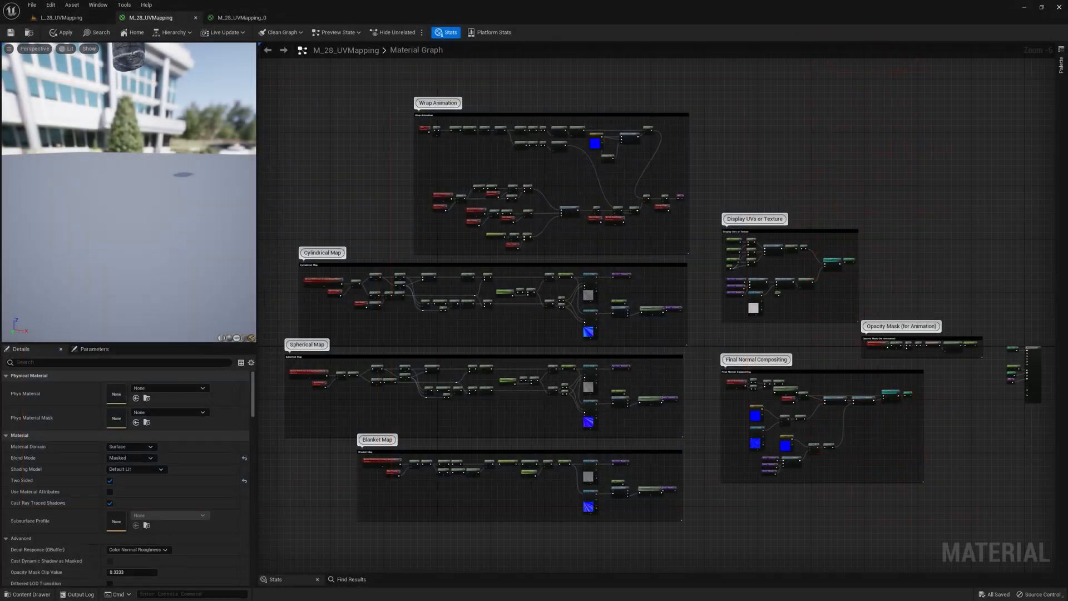
{"action": "left_click", "coordinate": [109, 503]}
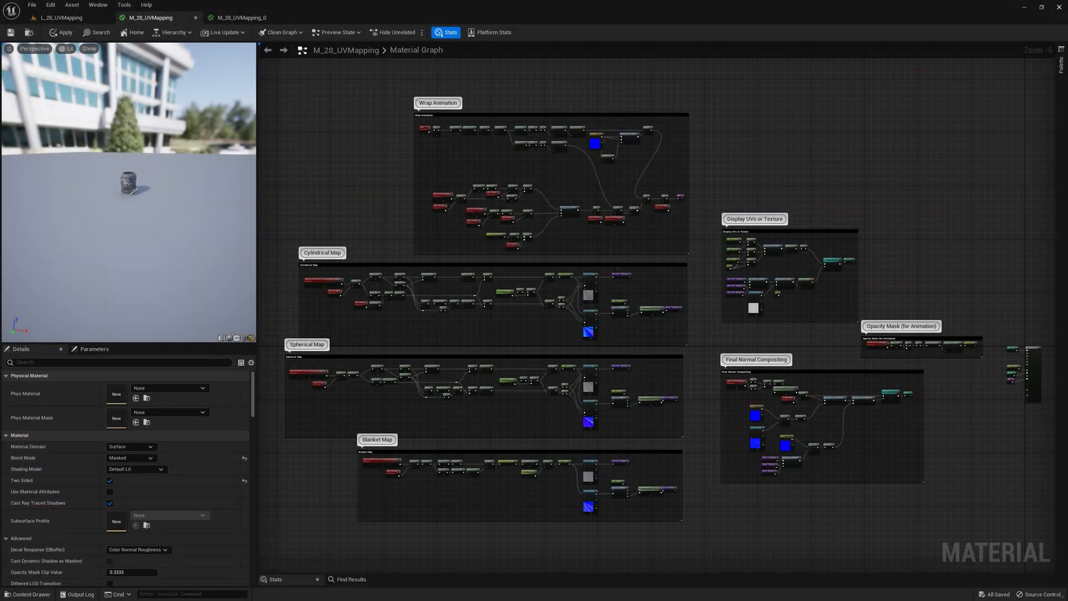